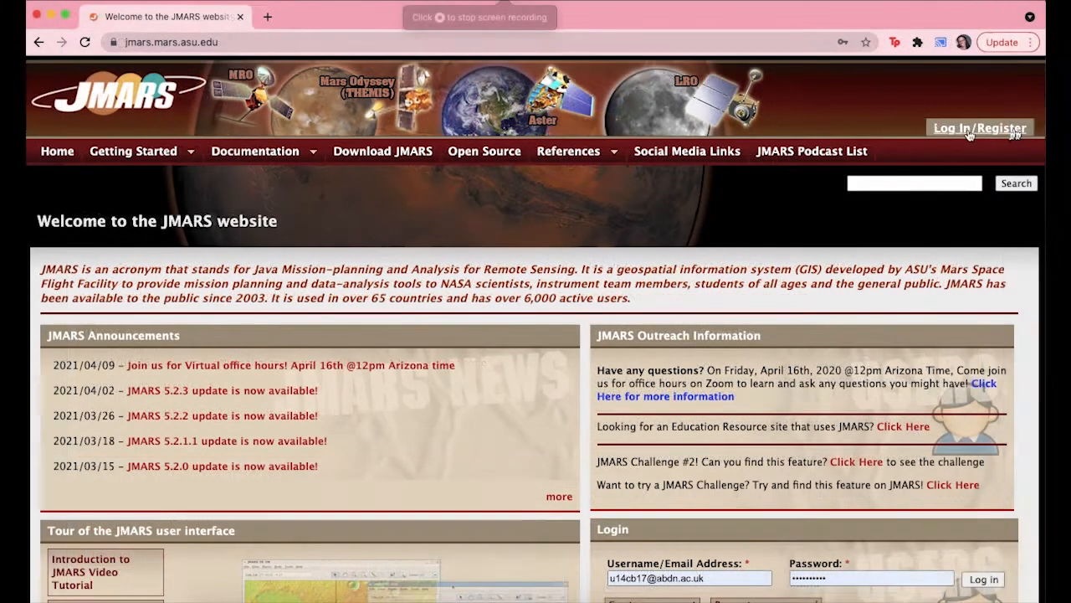
- Log in to the JMARS site and scroll the home page down to the JMARS Public Downloads section
{"action": "left_click", "coordinate": [978, 127]}
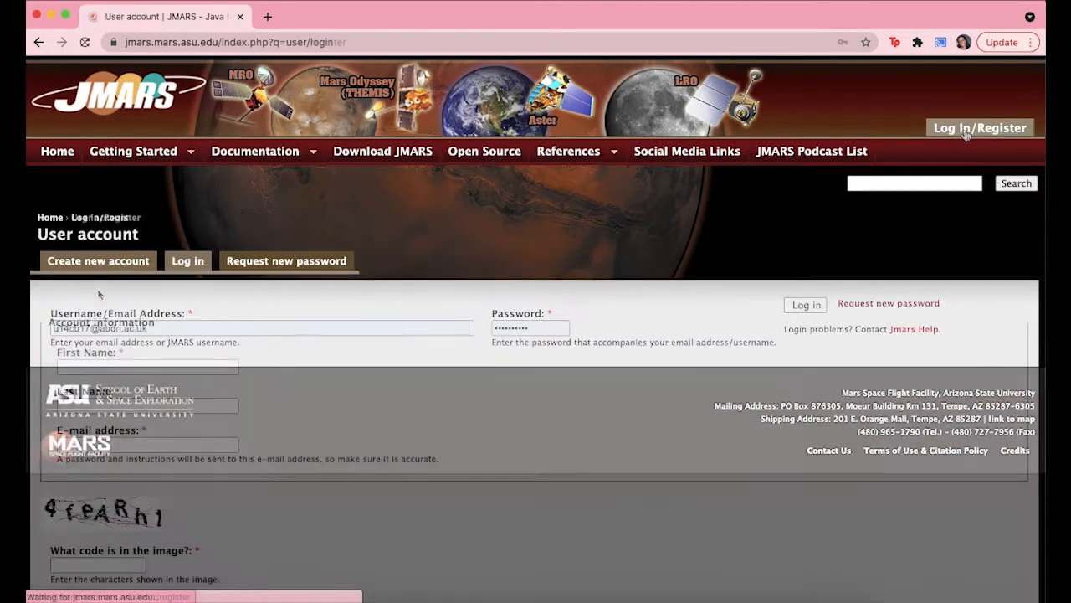
{"action": "left_click", "coordinate": [97, 261]}
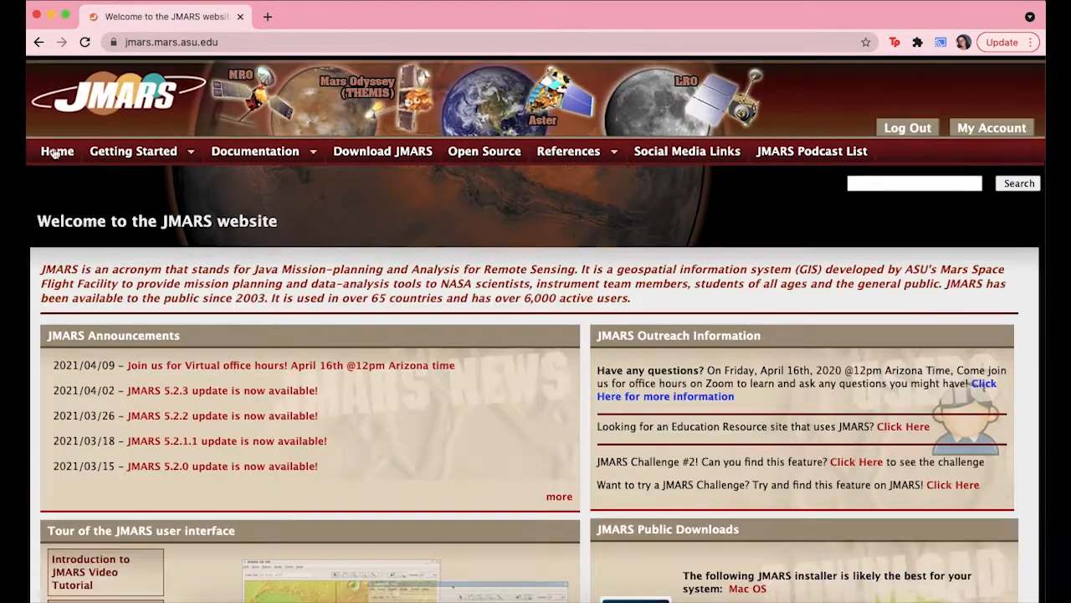
{"action": "scroll", "scroll_direction": "down", "scroll_amount": 3}
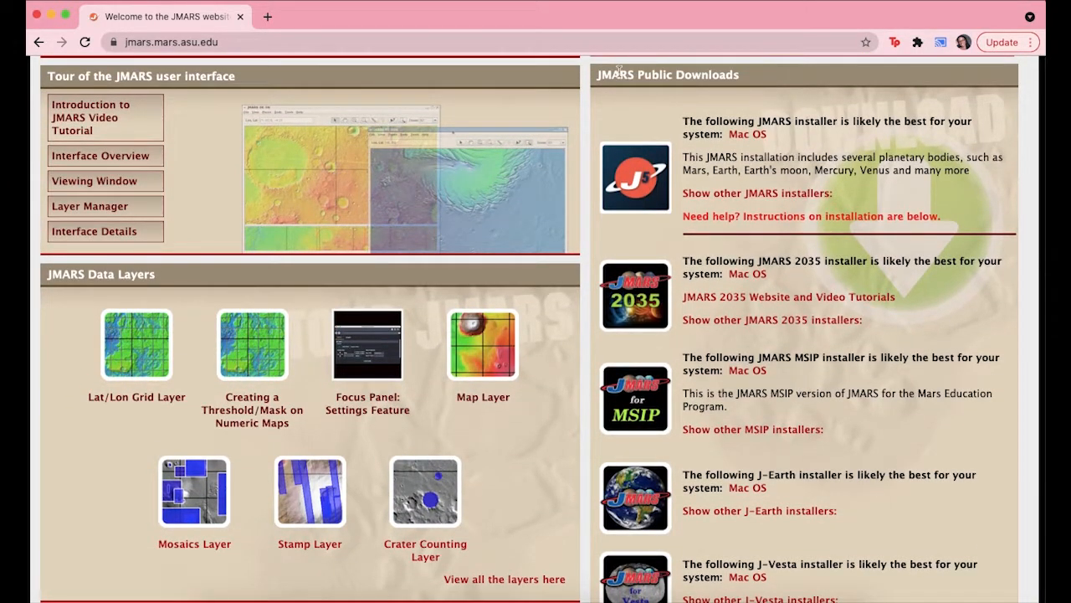
{"action": "mouse_move", "coordinate": [651, 360]}
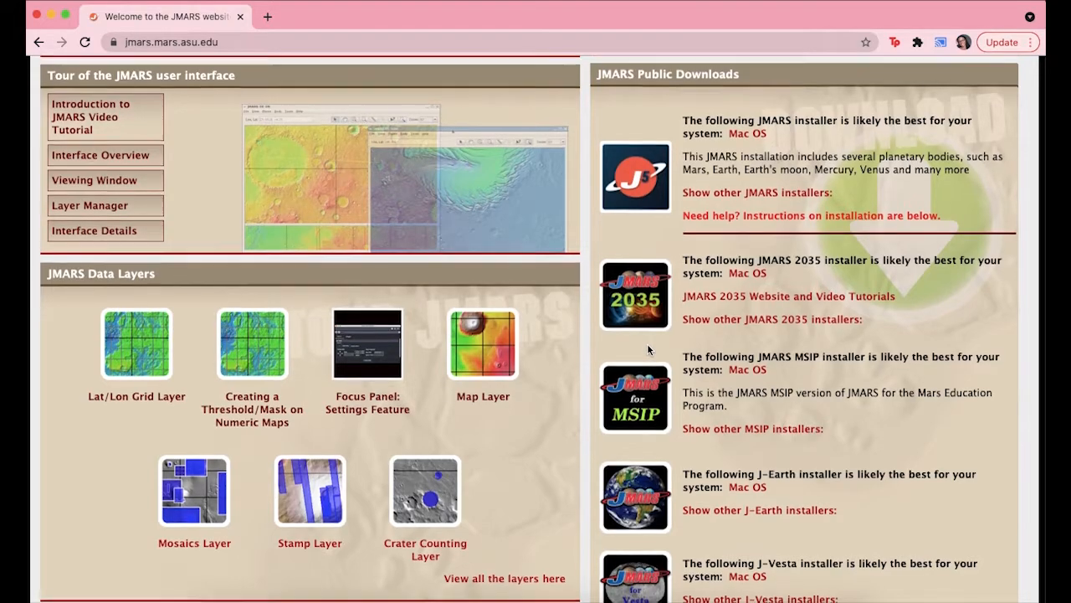
{"action": "scroll", "scroll_direction": "down", "scroll_amount": 3}
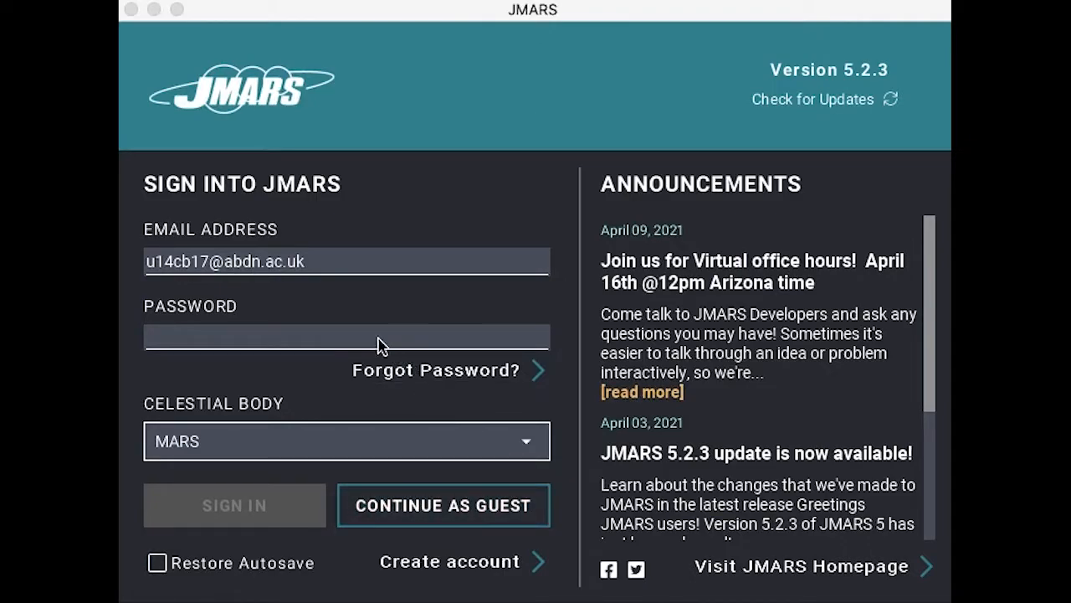
- Enter the account password in the JMARS sign-in window and sign in for Mars
{"action": "left_click", "coordinate": [346, 337]}
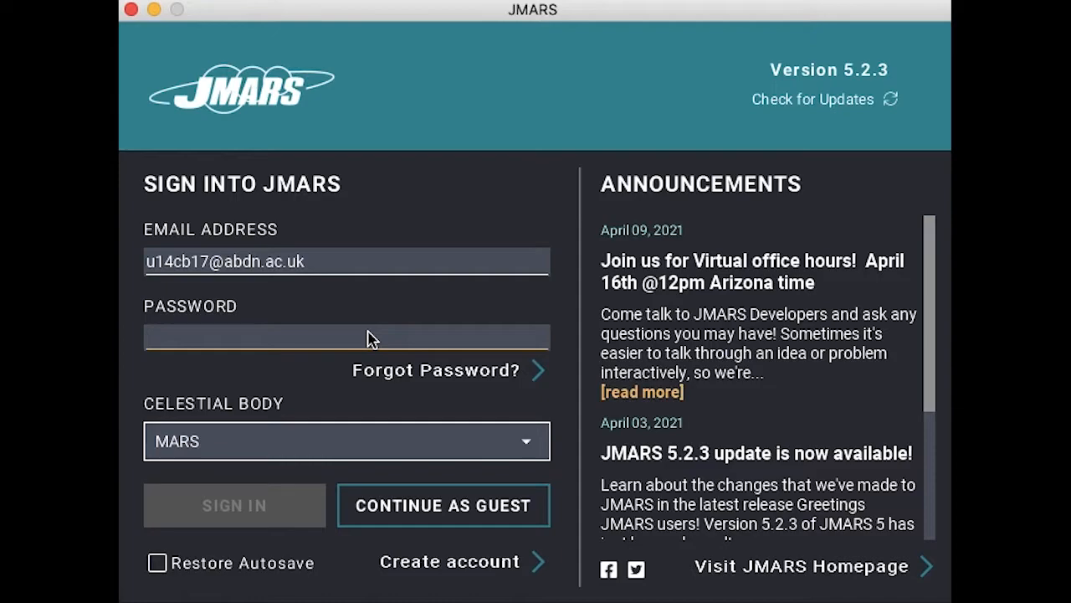
{"action": "type", "text": "•"}
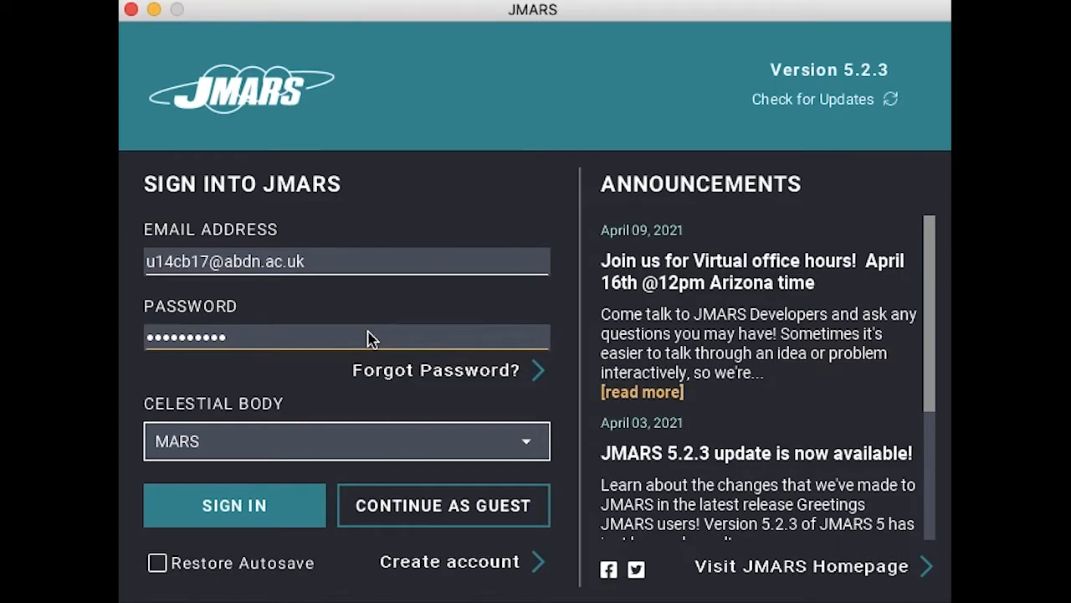
{"action": "left_click", "coordinate": [235, 505]}
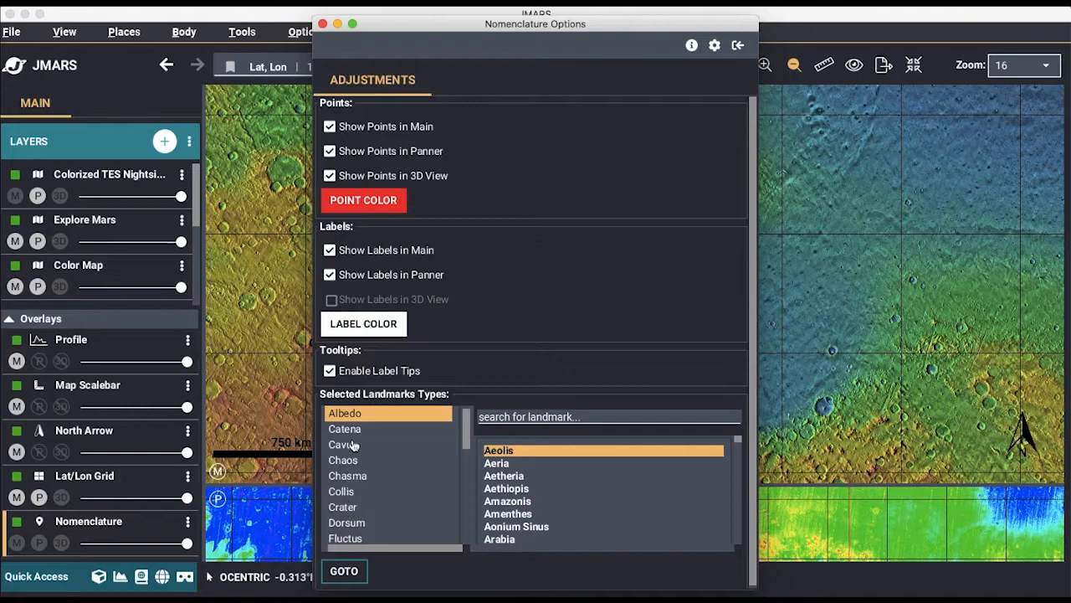
- Limit Nomenclature landmarks to craters and search for 'je' to find Jezero
{"action": "left_click", "coordinate": [342, 505]}
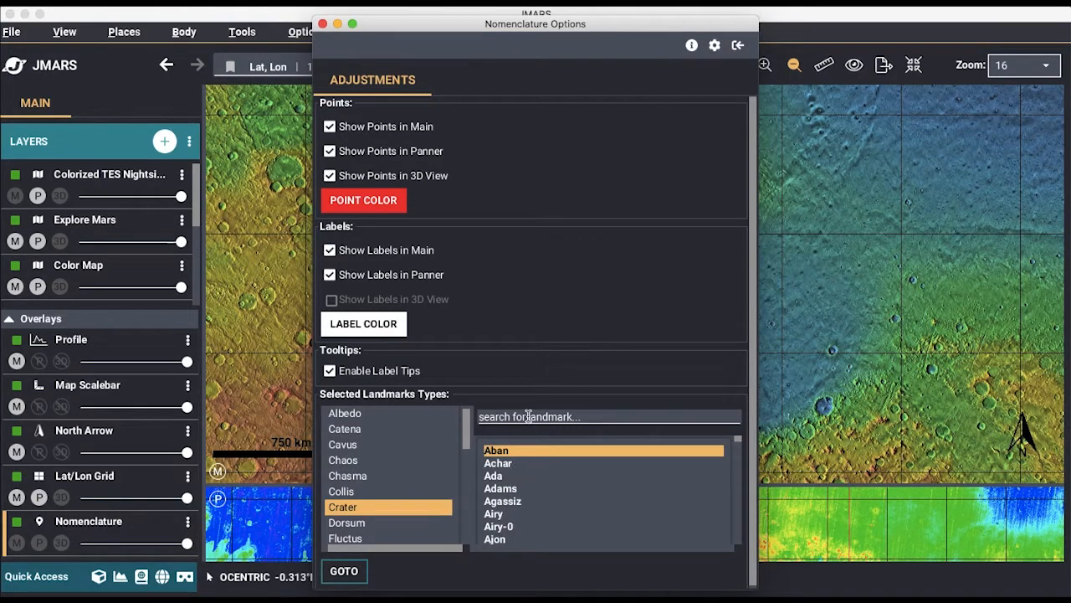
{"action": "type", "text": "je"}
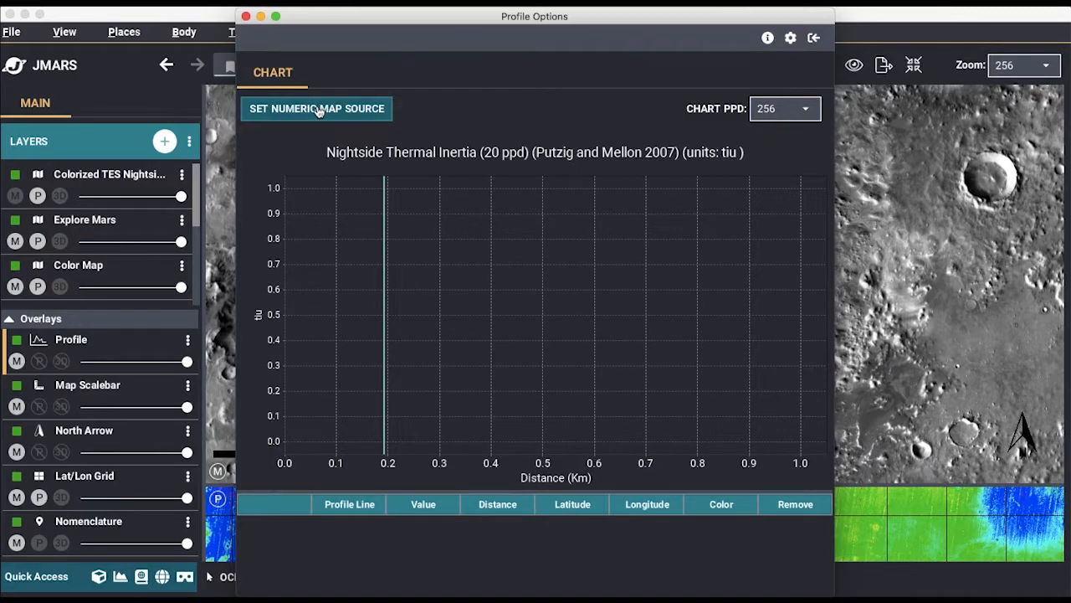
- Set the profile's numeric map source to Nightside Thermal Inertia (20 ppd), filtering all sources by 'thermal in'
{"action": "left_click", "coordinate": [316, 107]}
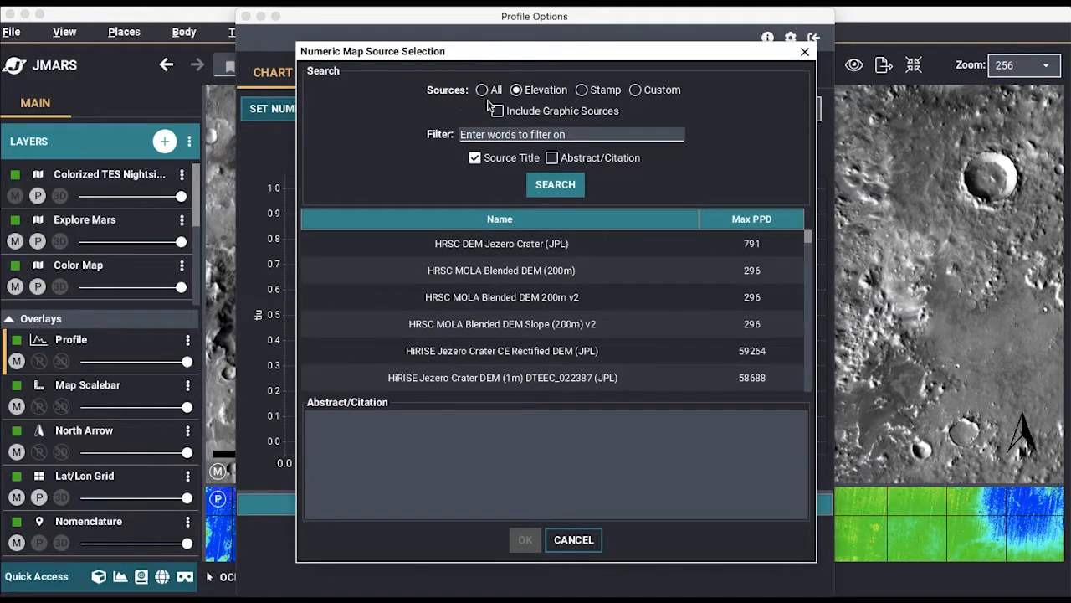
{"action": "left_click", "coordinate": [482, 91]}
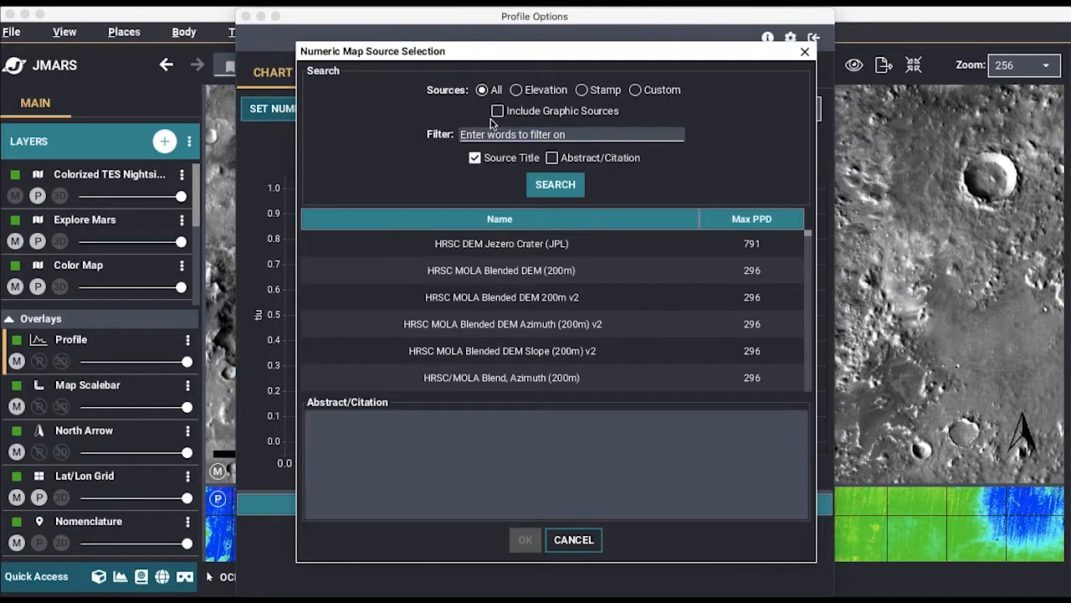
{"action": "left_click", "coordinate": [572, 133]}
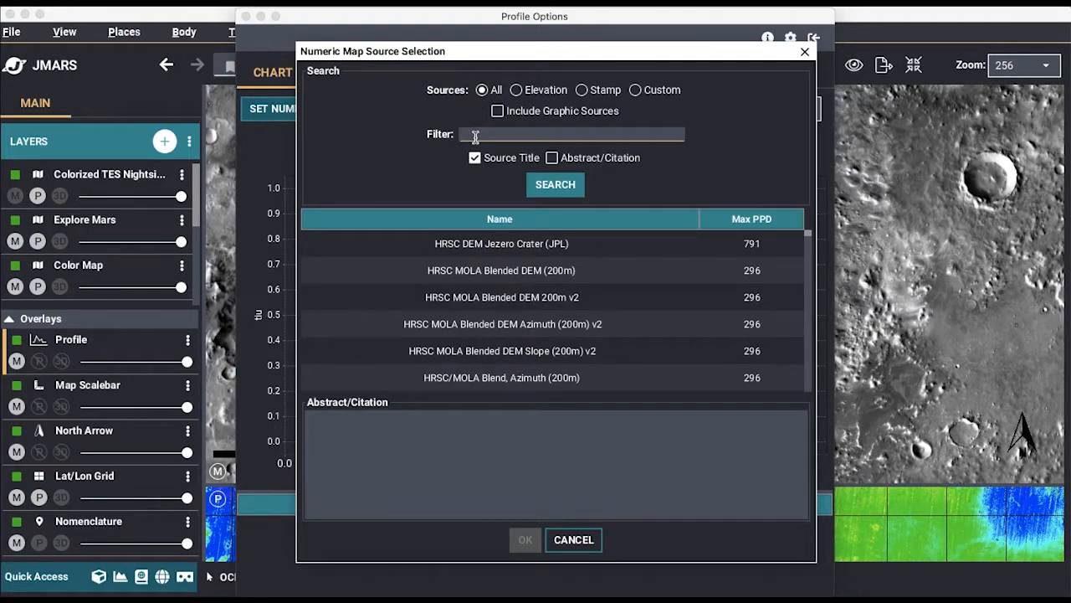
{"action": "type", "text": "thermal inertia"}
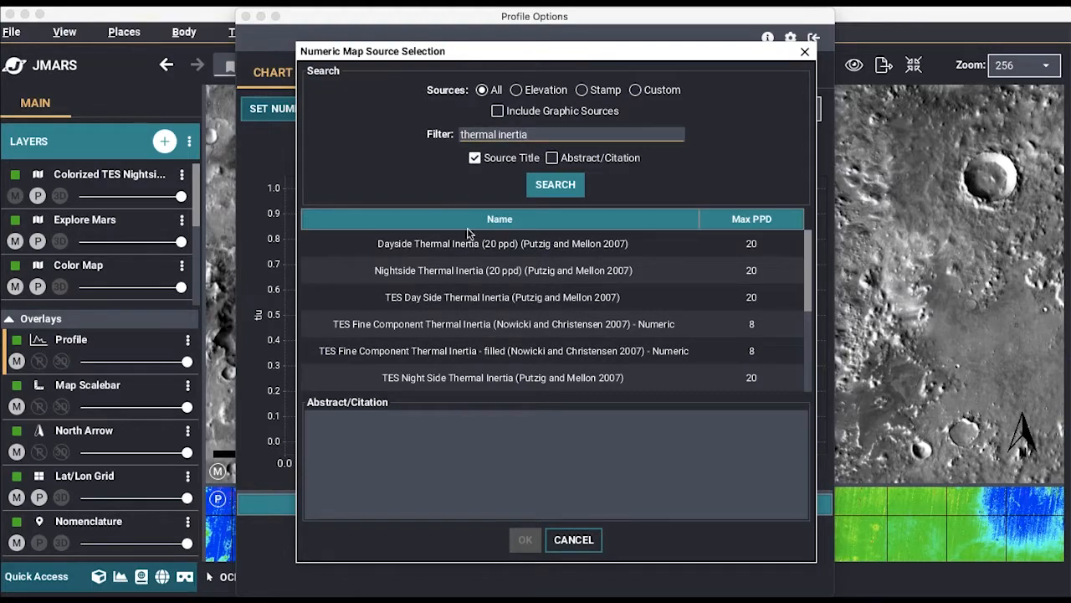
{"action": "mouse_move", "coordinate": [442, 271]}
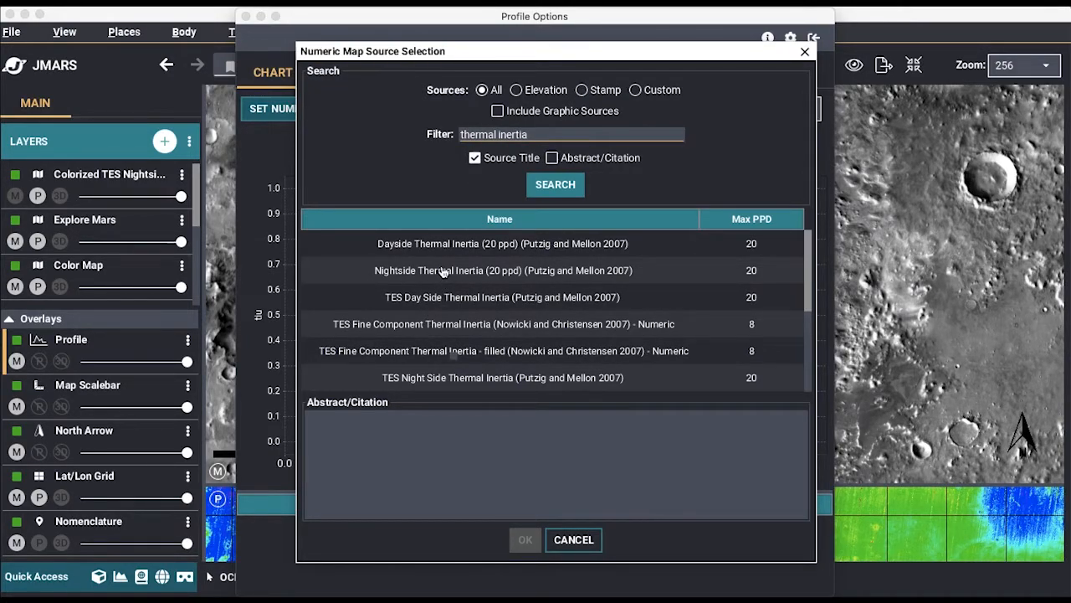
{"action": "left_click", "coordinate": [502, 270]}
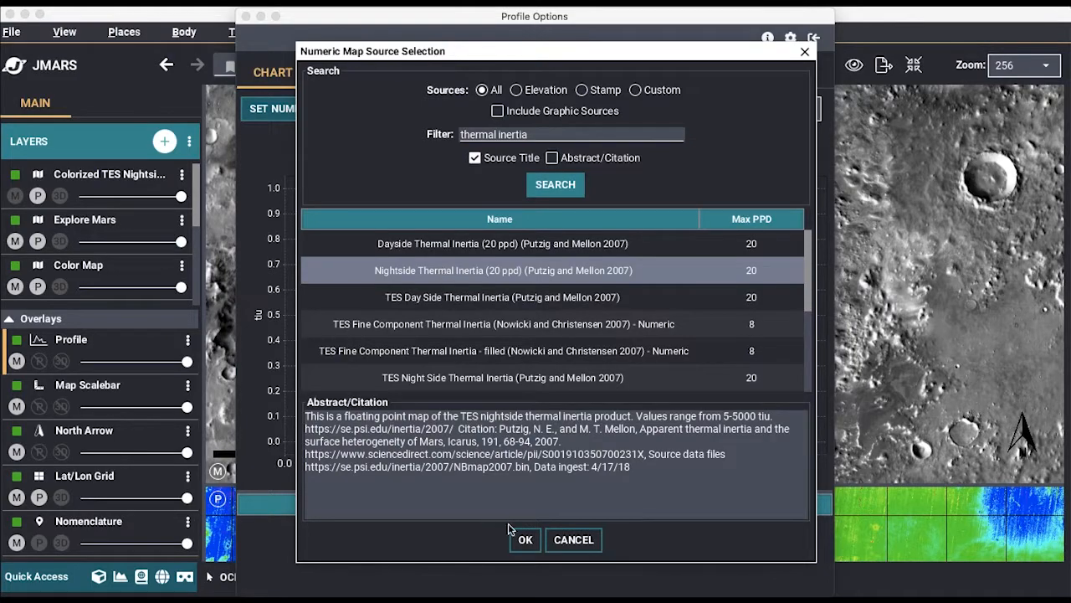
{"action": "left_click", "coordinate": [526, 539]}
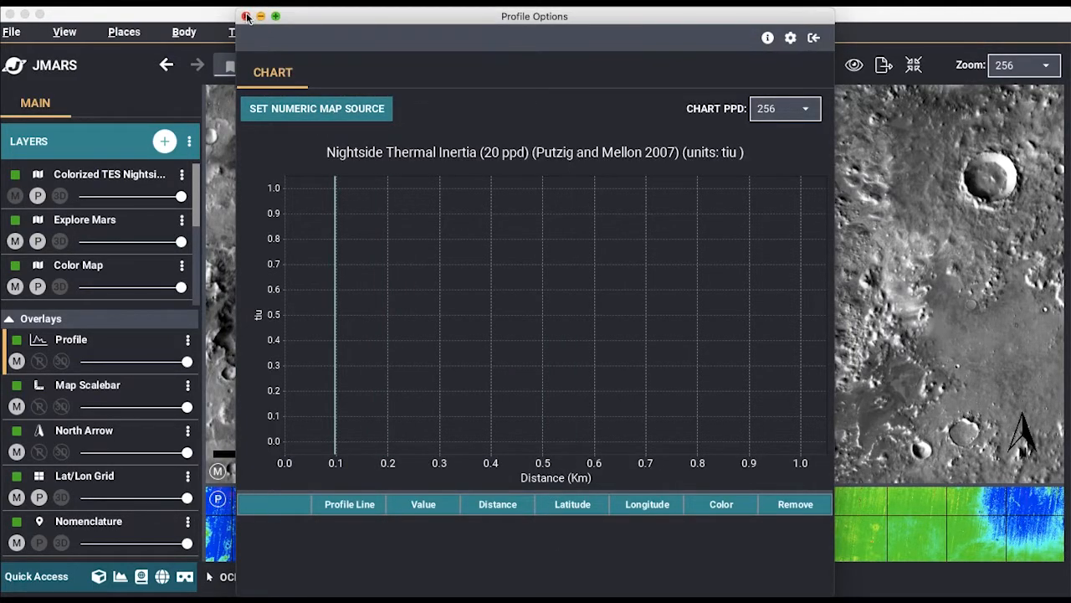
- Draw a north–south profile line across Jezero crater with the Profile tool to chart its thermal inertia
{"action": "left_click", "coordinate": [248, 17]}
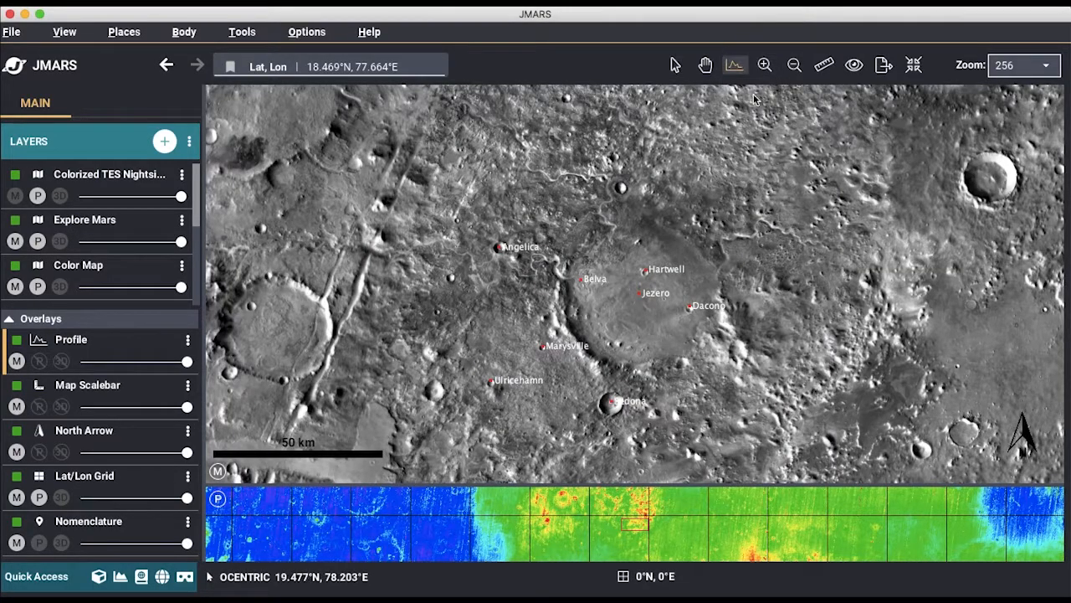
{"action": "left_click", "coordinate": [734, 63]}
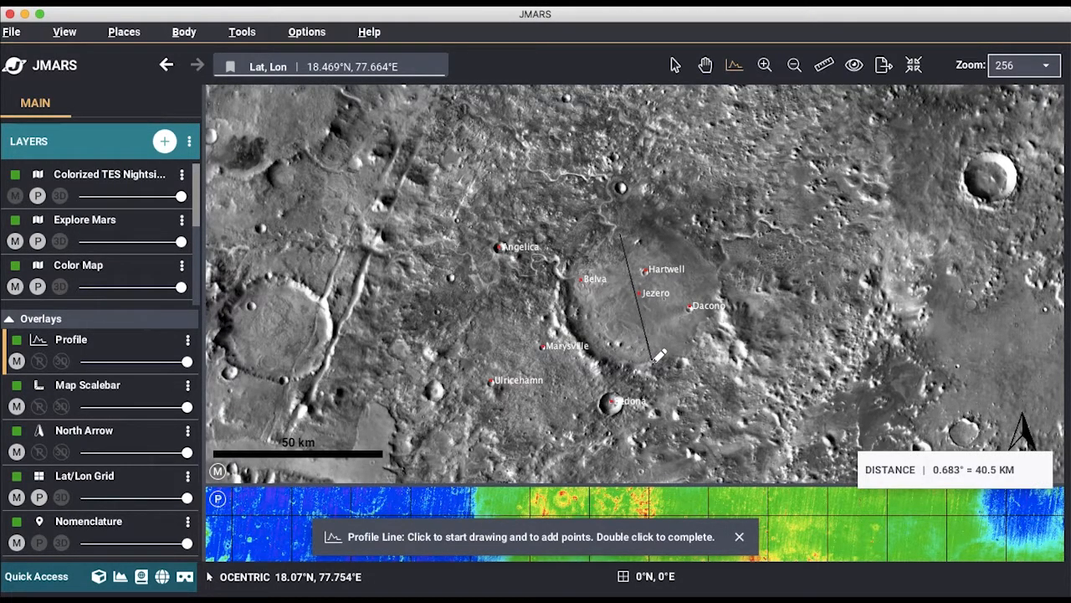
{"action": "left_click", "coordinate": [656, 360]}
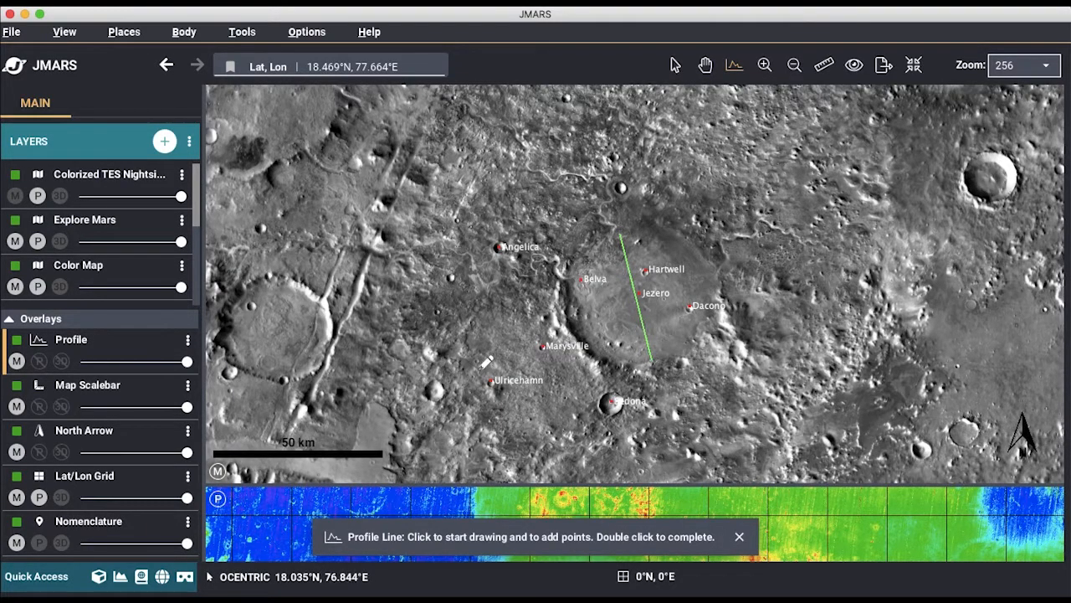
{"action": "double_click", "coordinate": [650, 364]}
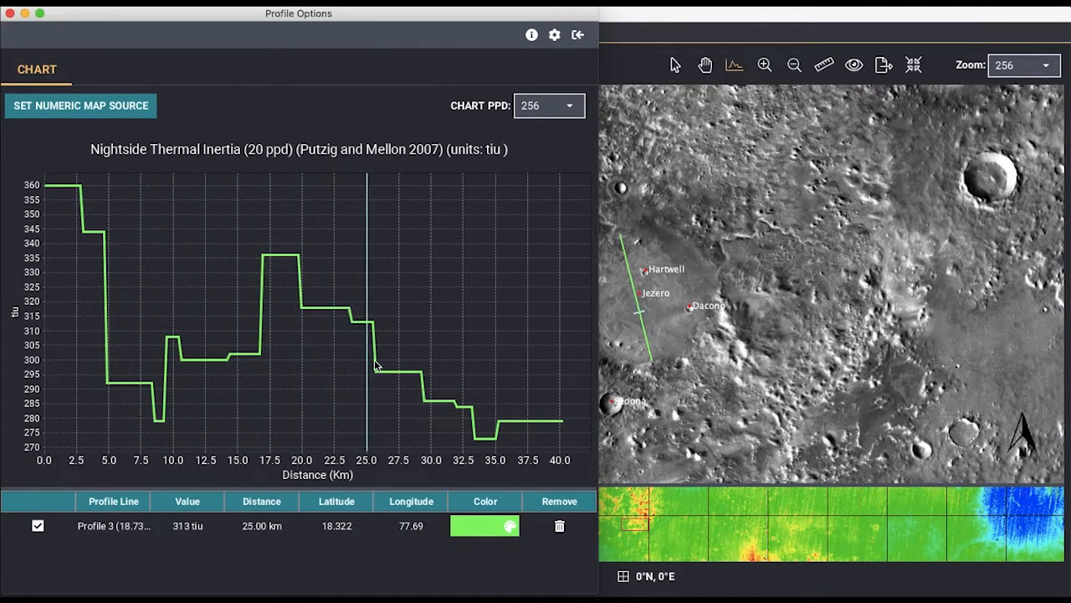
{"action": "mouse_move", "coordinate": [549, 434]}
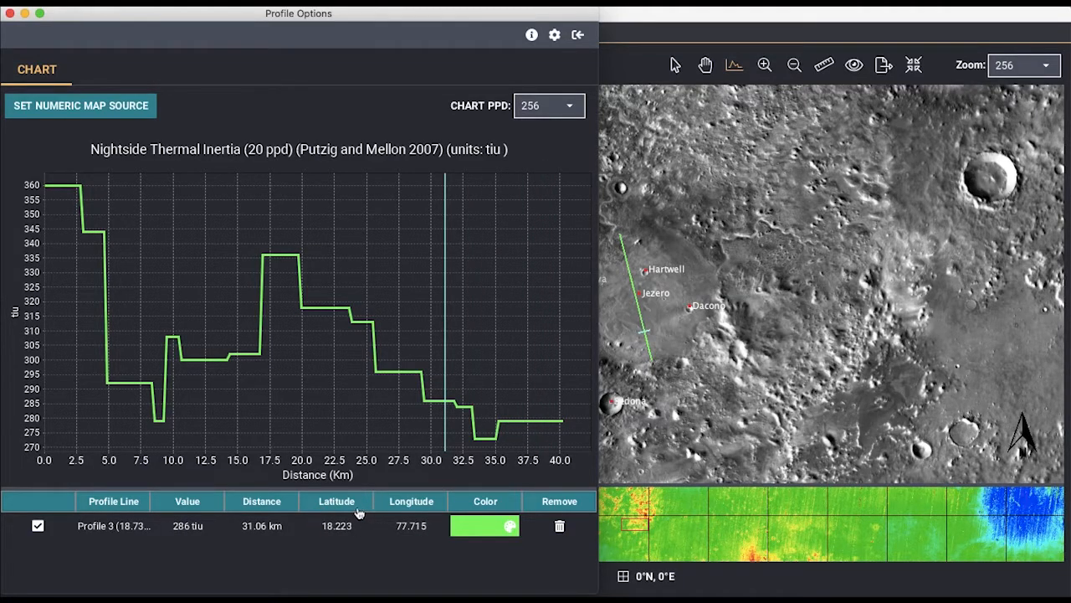
{"action": "mouse_move", "coordinate": [171, 489]}
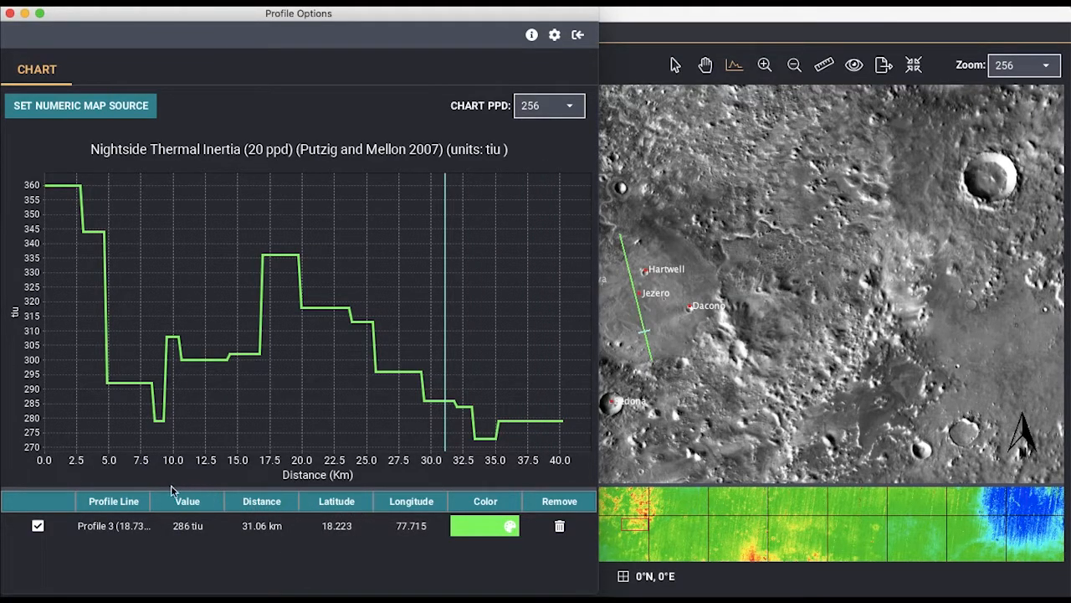